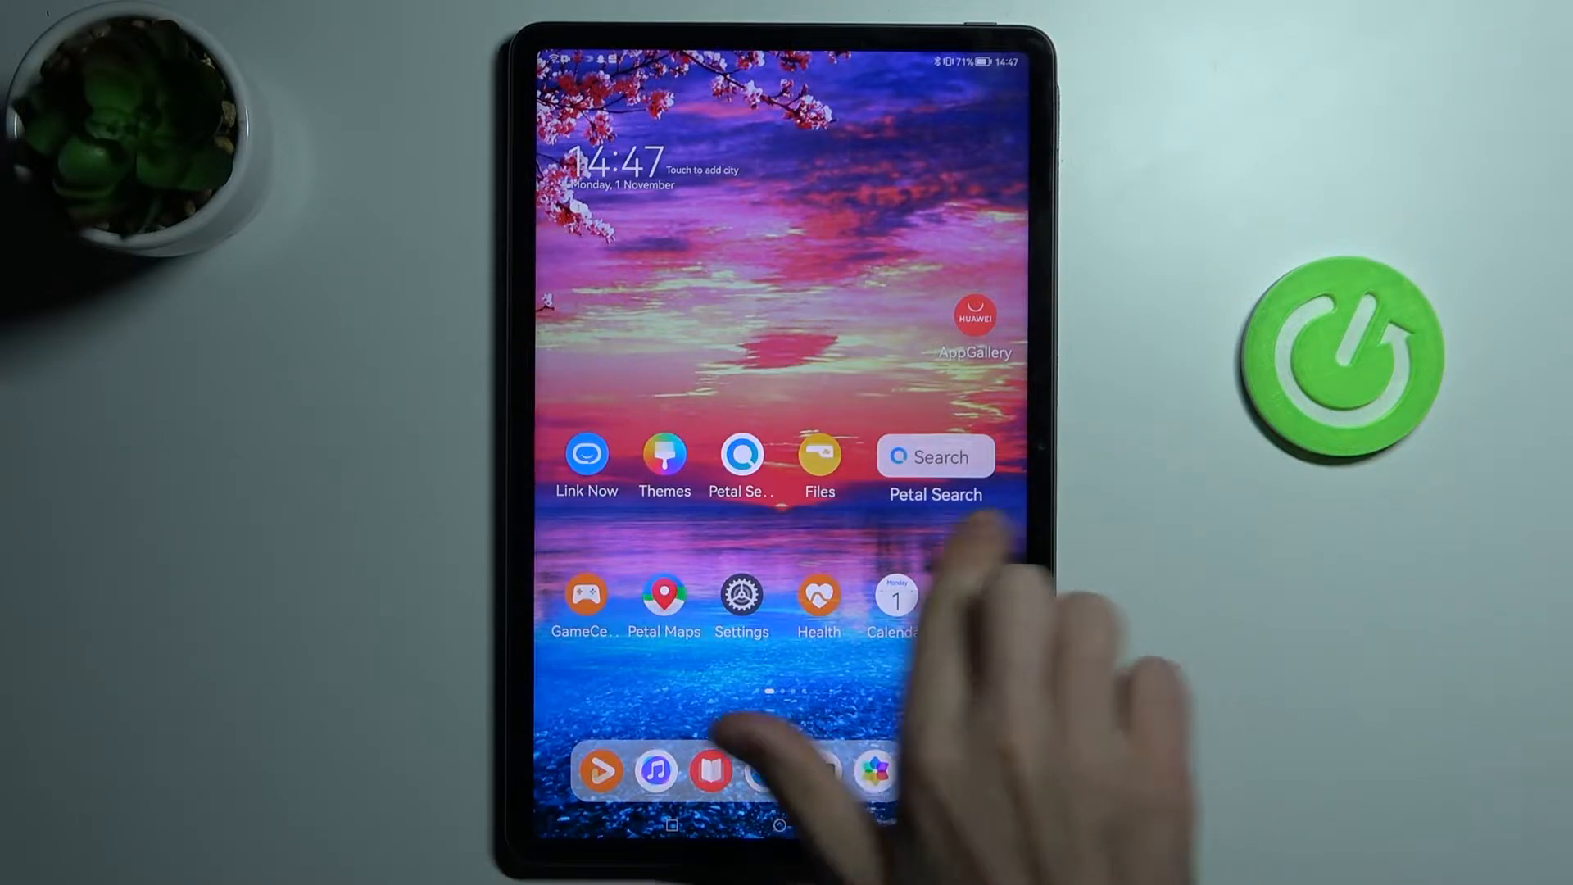
Step: Launch XRecorder from the second home screen page
scroll(left, 3)
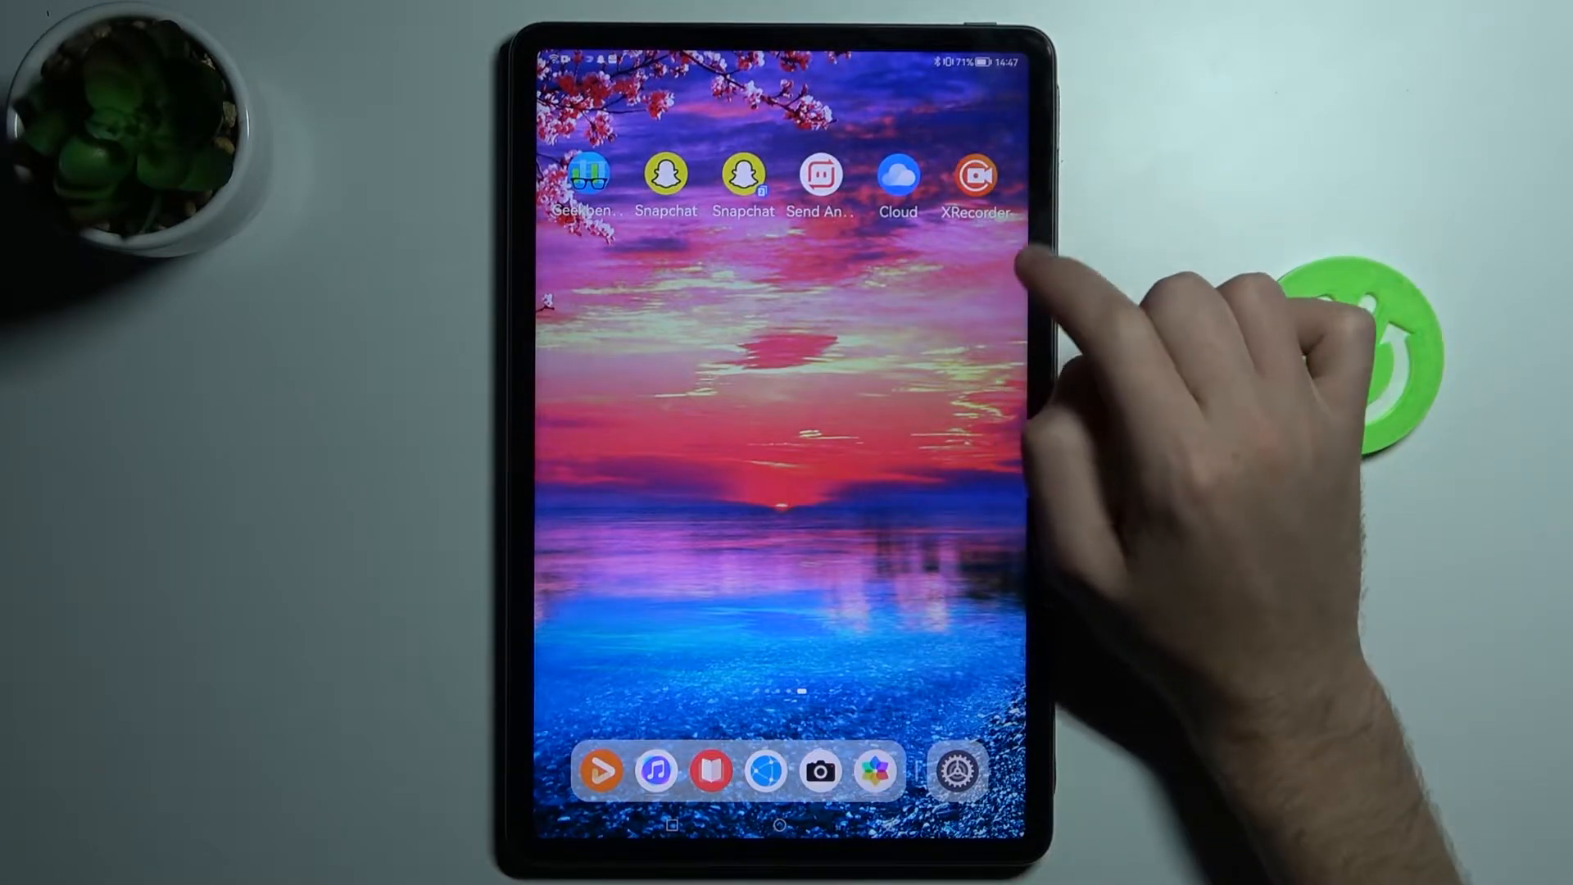
click(974, 177)
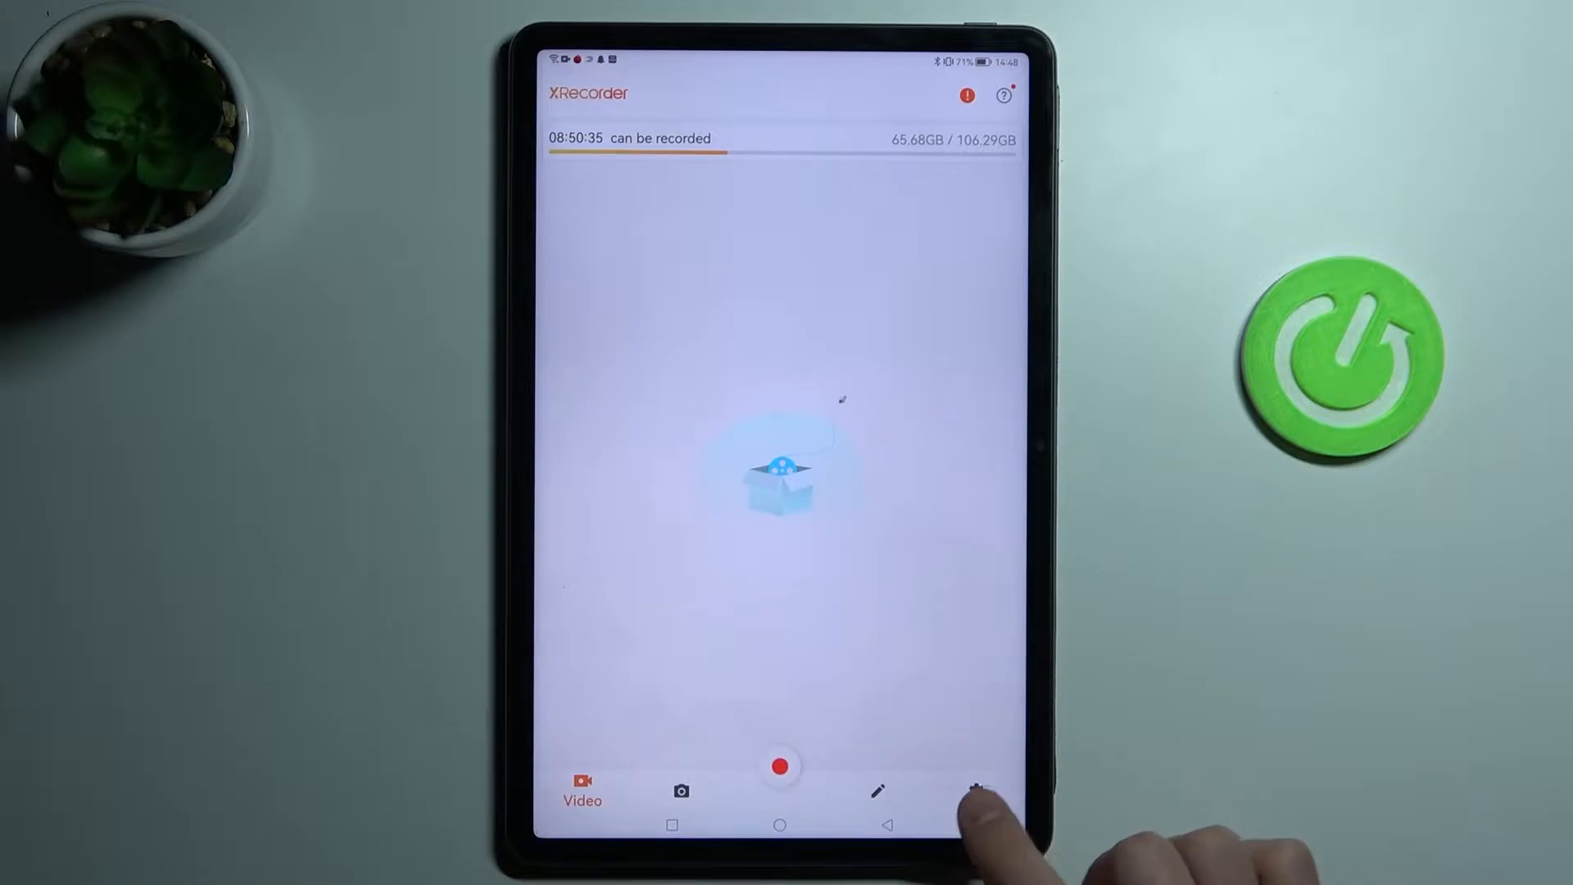
Step: Locate the Show Touch tool under Tools in XRecorder's settings
click(973, 788)
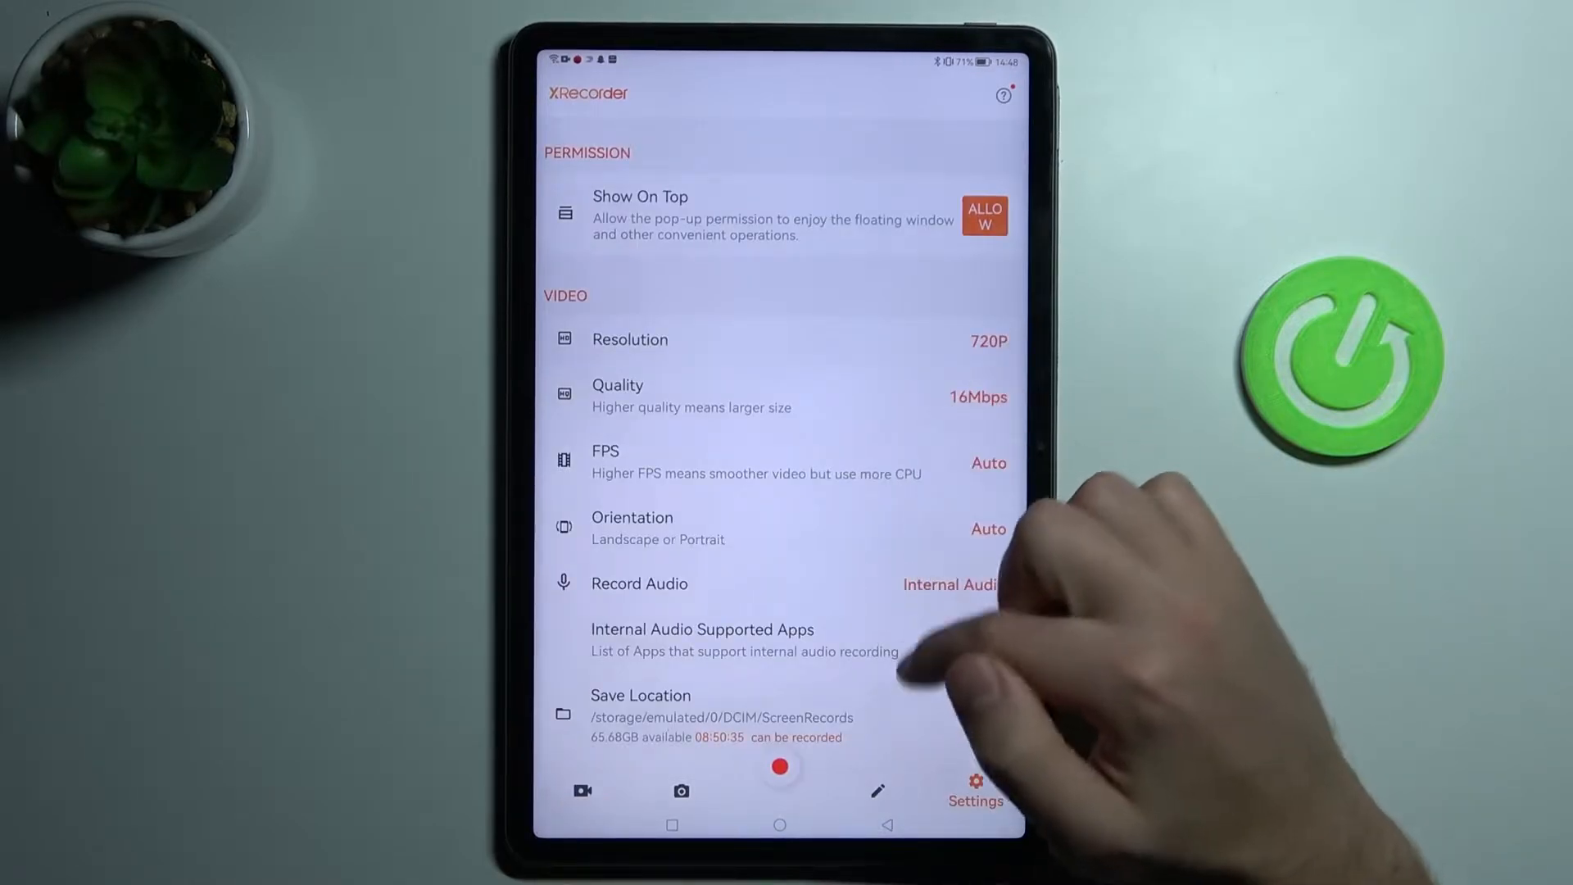
scroll(down, 3)
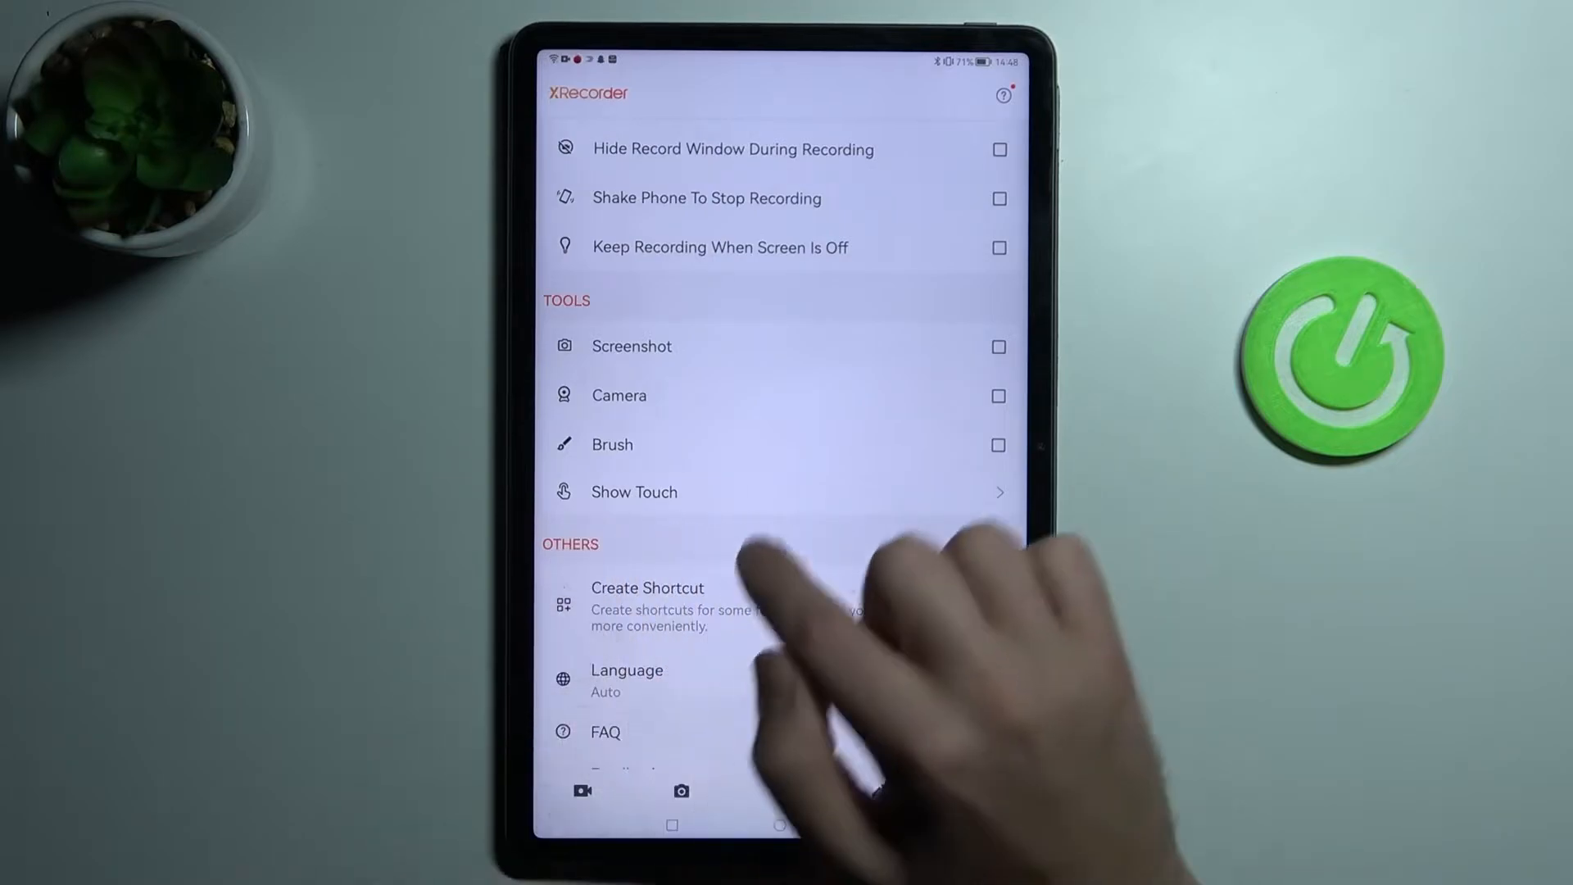
click(634, 492)
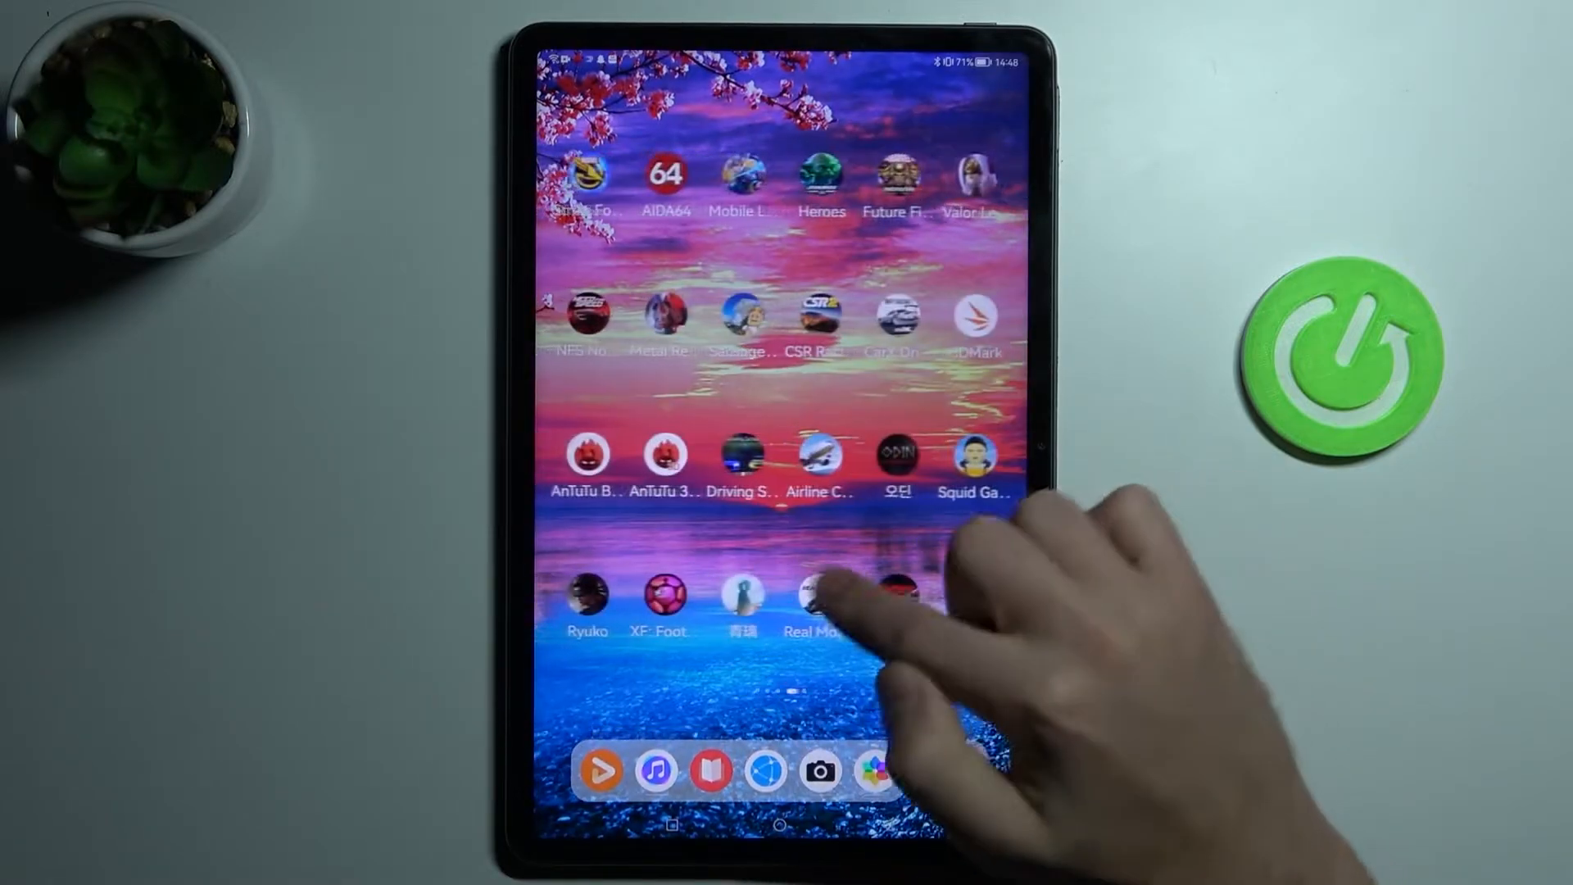
Step: Switch from the home screen to the tablet's system Settings app
scroll(left, 3)
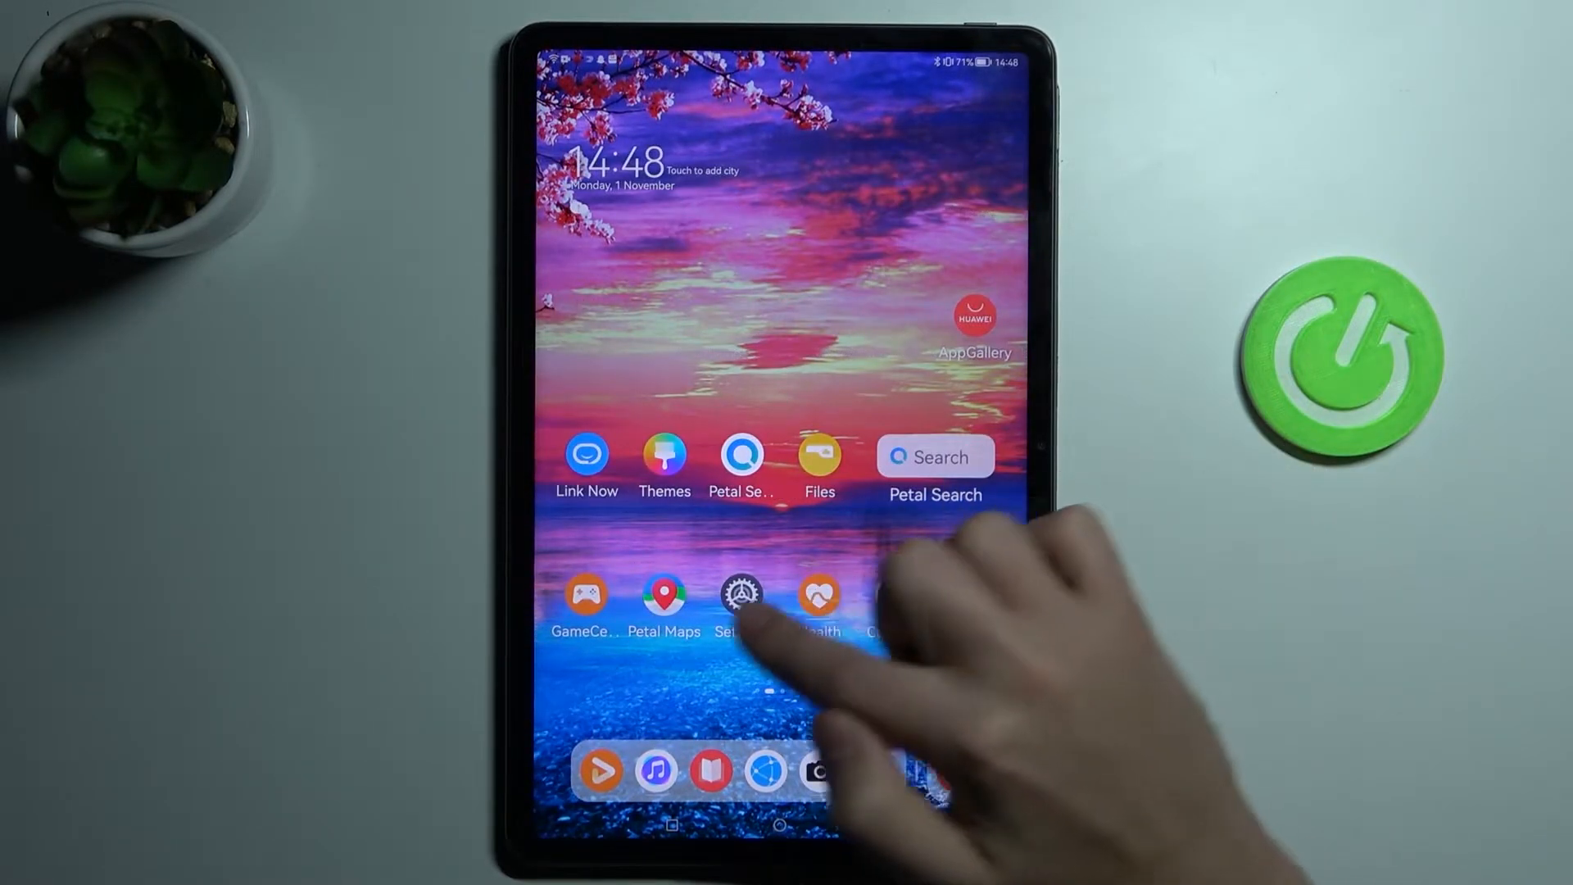
click(741, 591)
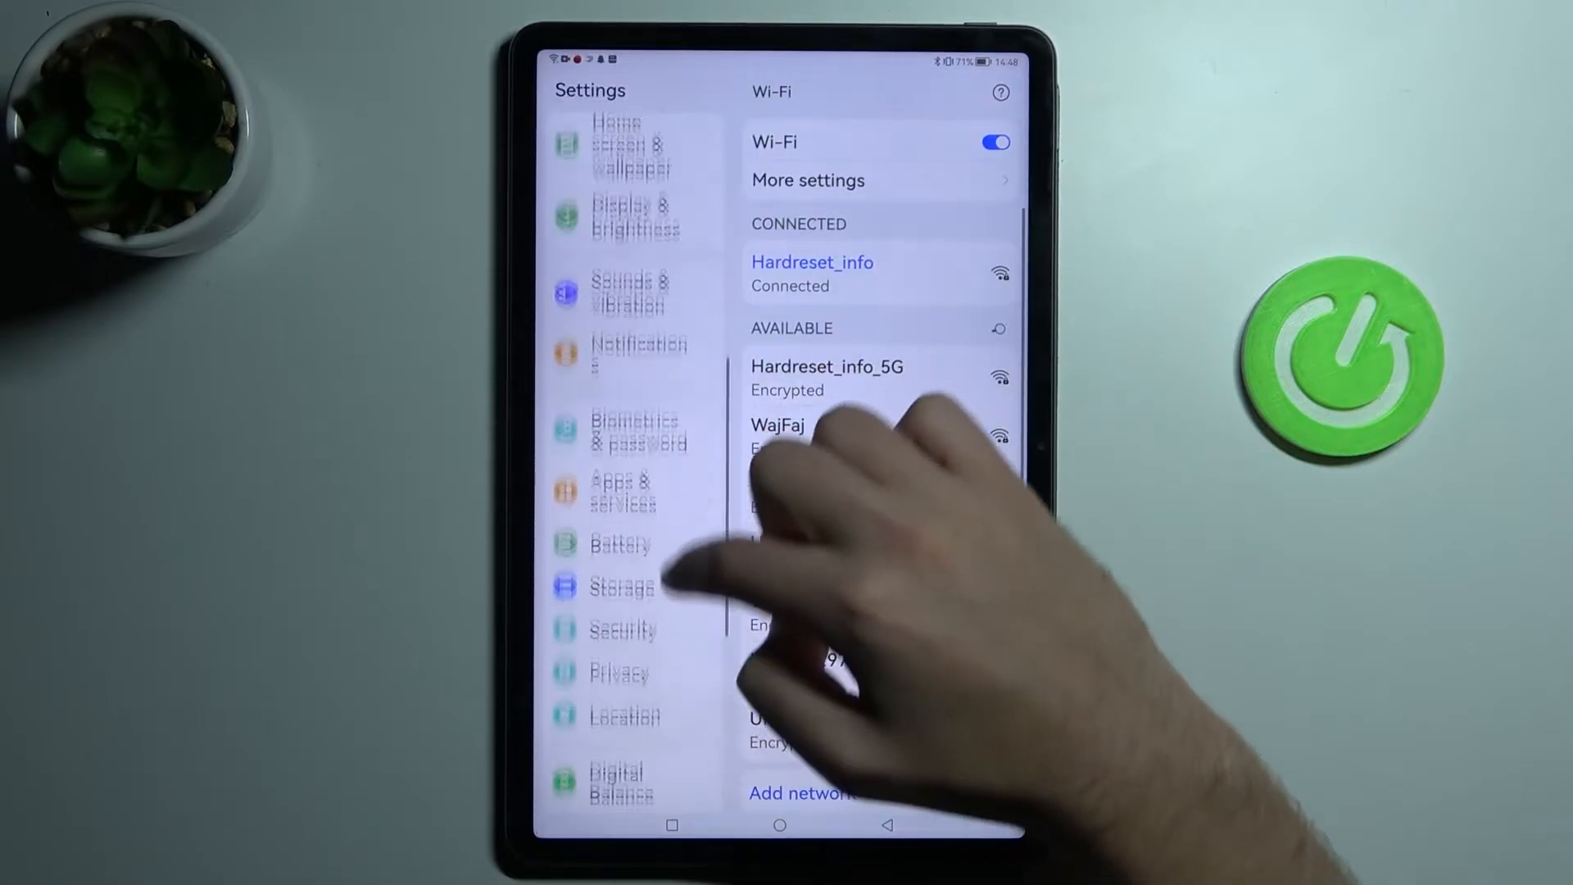
scroll(down, 3)
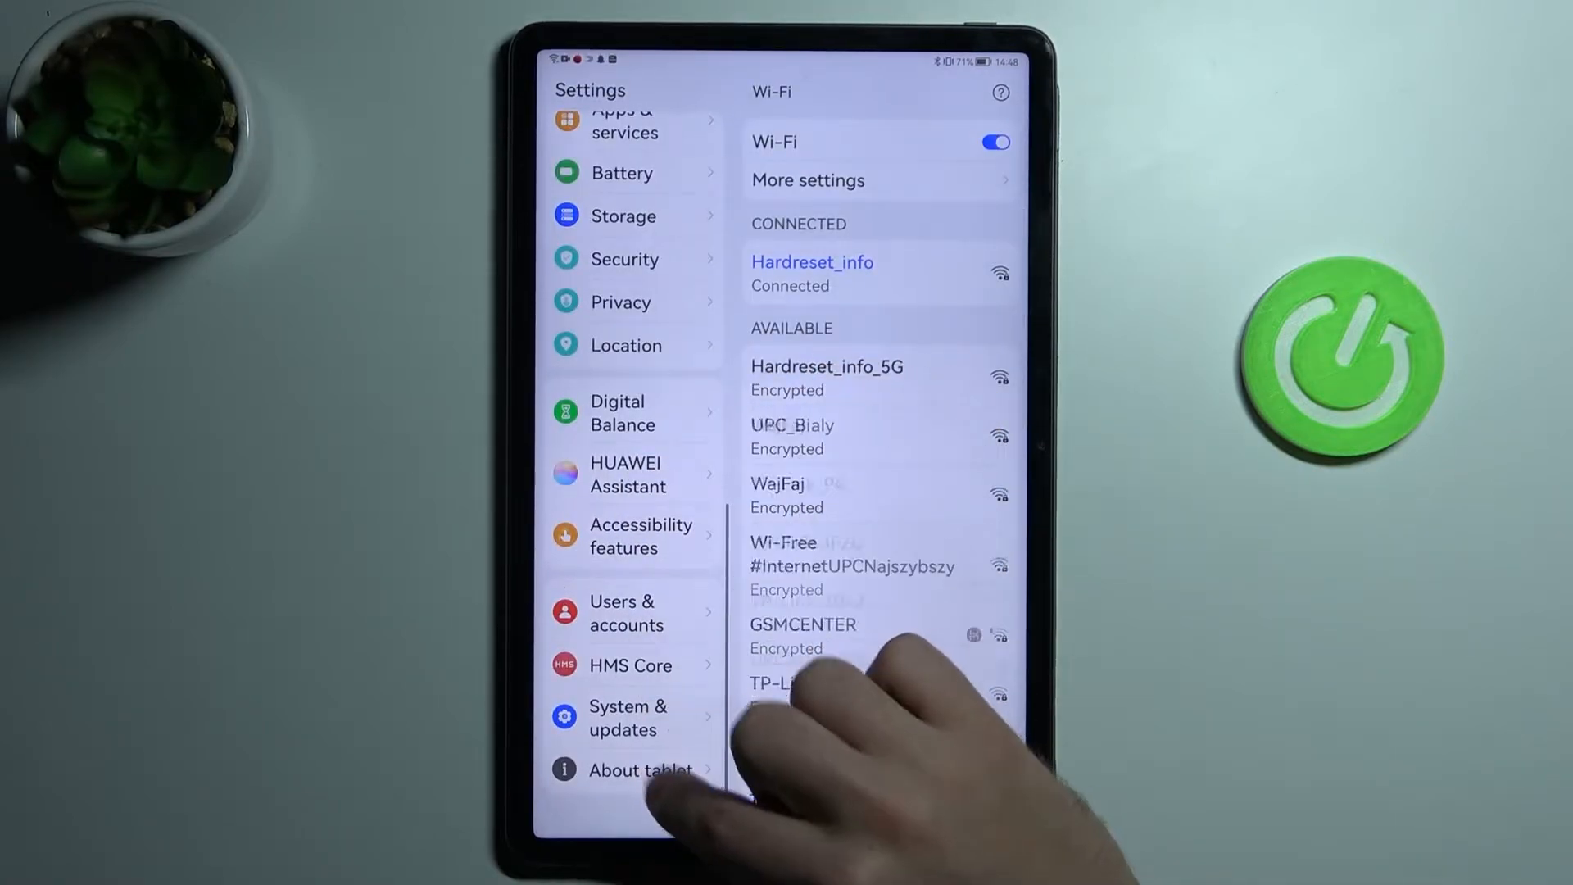
Step: View About tablet details (HarmonyOS 2.0, build, kernel), then go to System & updates
click(651, 770)
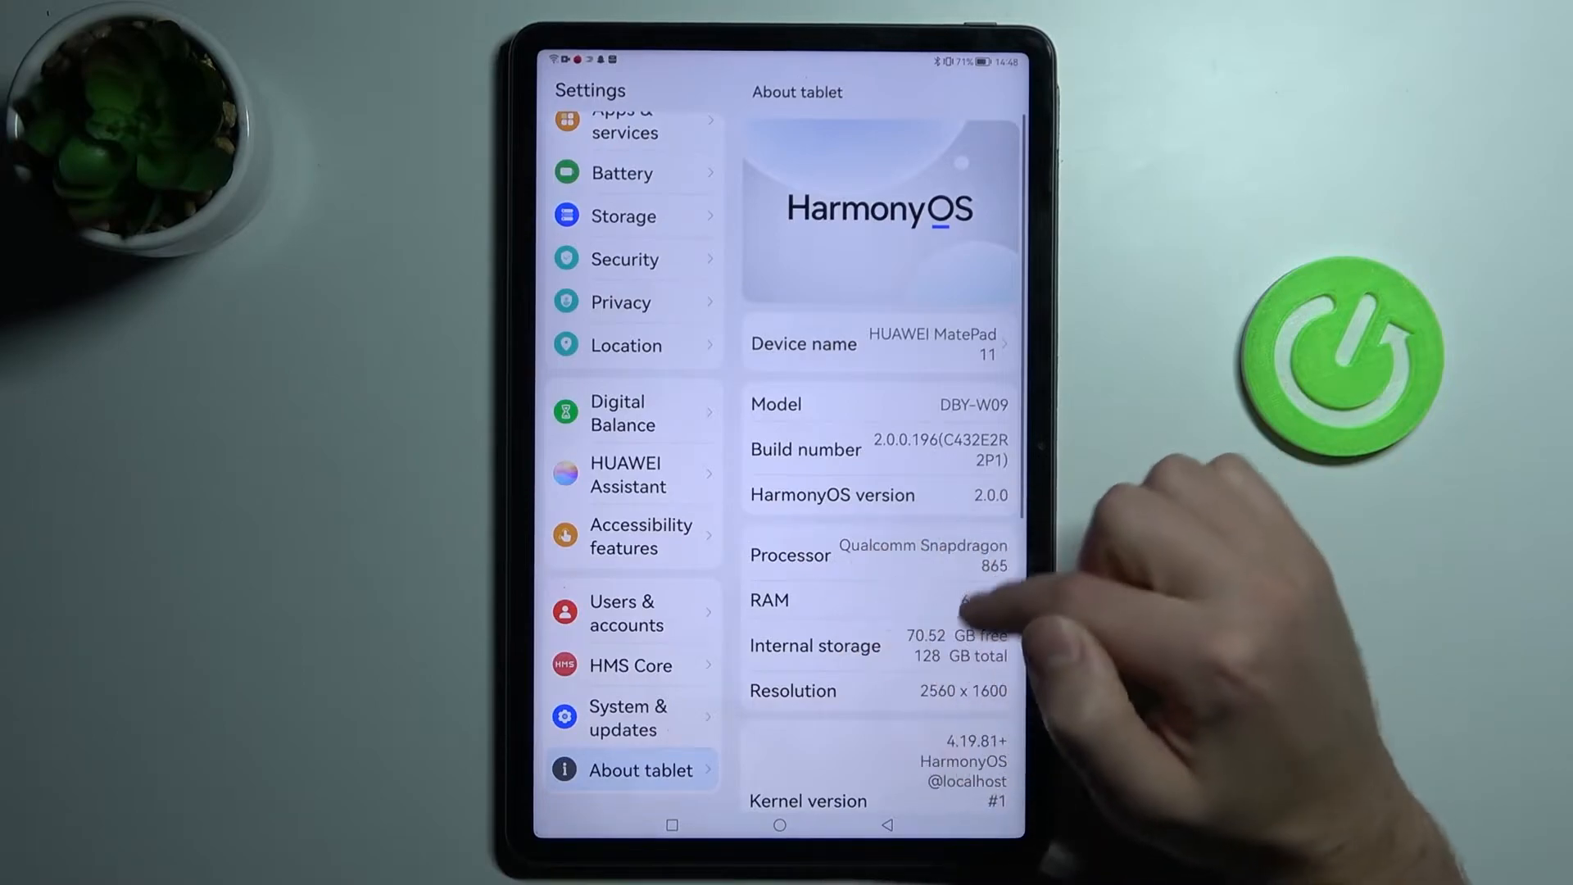
scroll(down, 3)
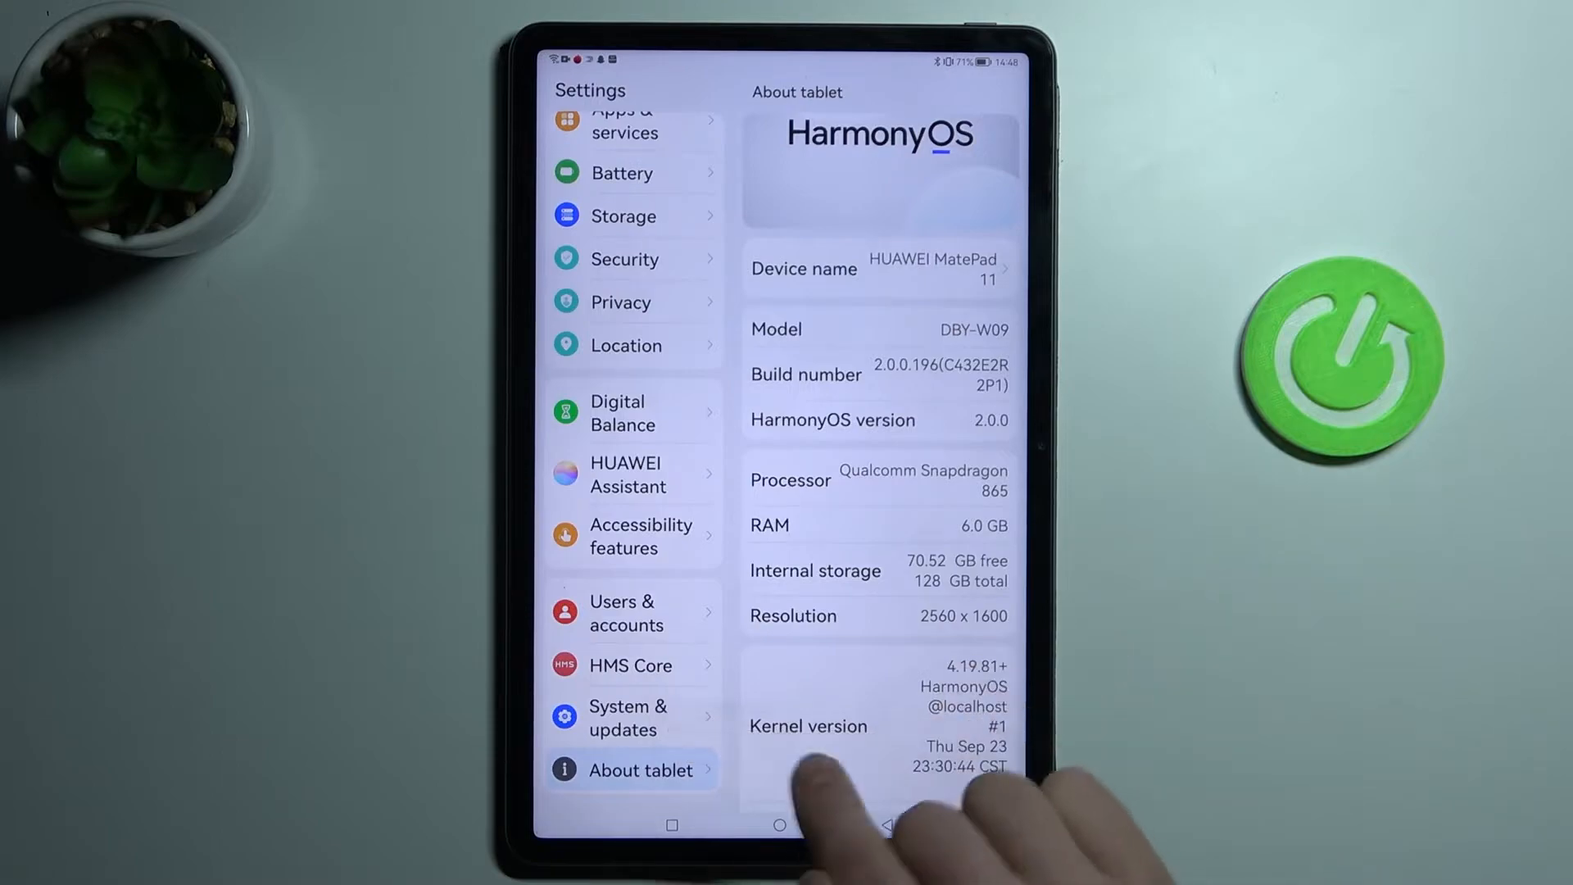
click(628, 717)
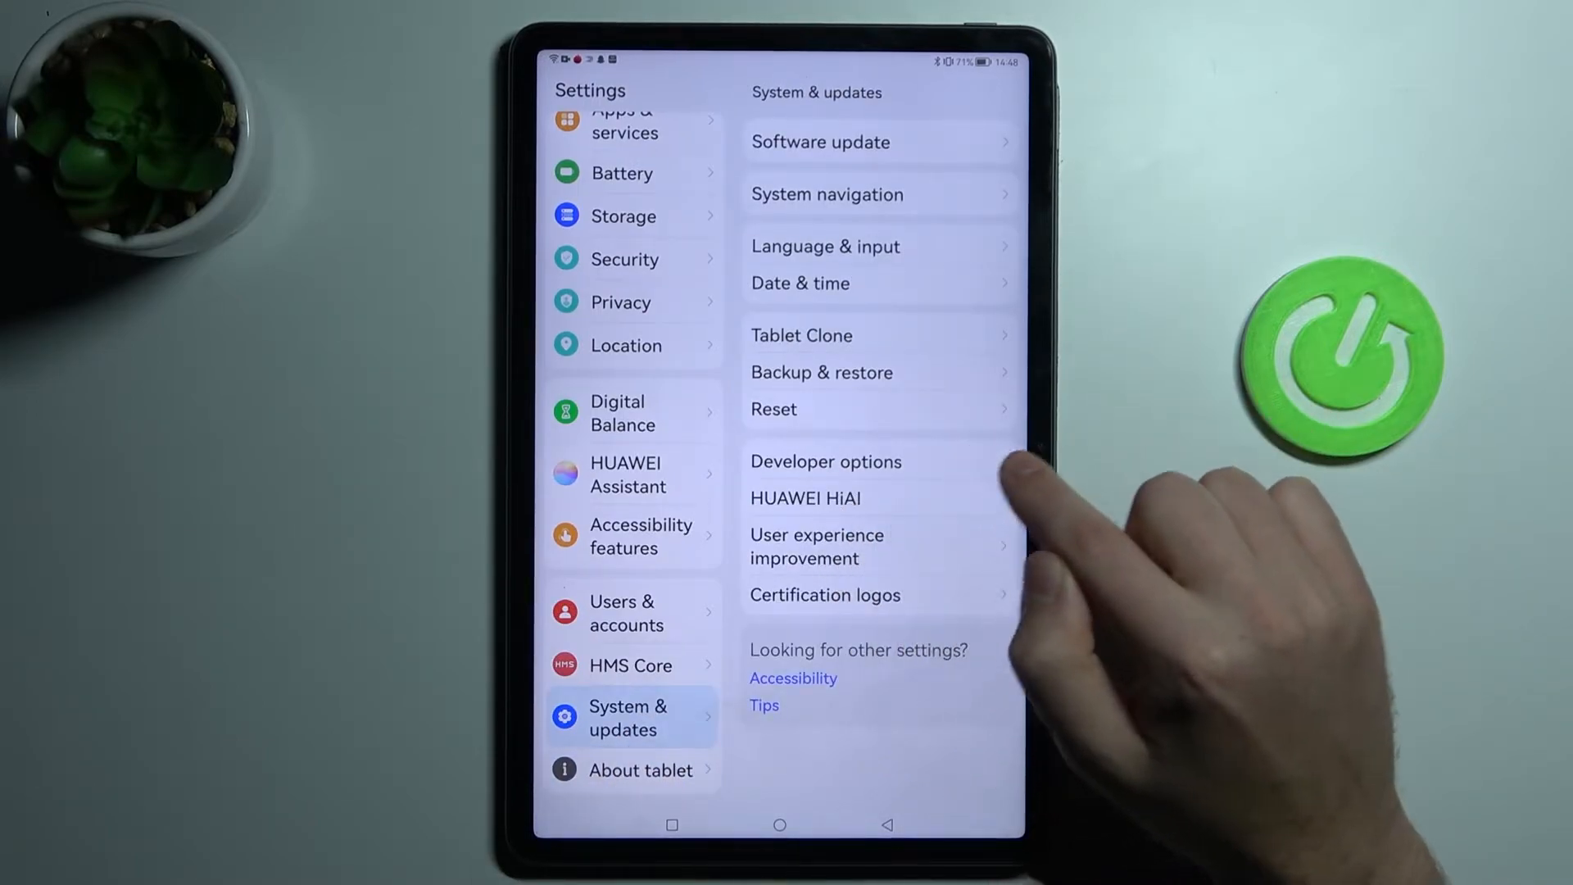
Step: Switch on Show touches in the Input section of Developer options, then show Recents
click(824, 462)
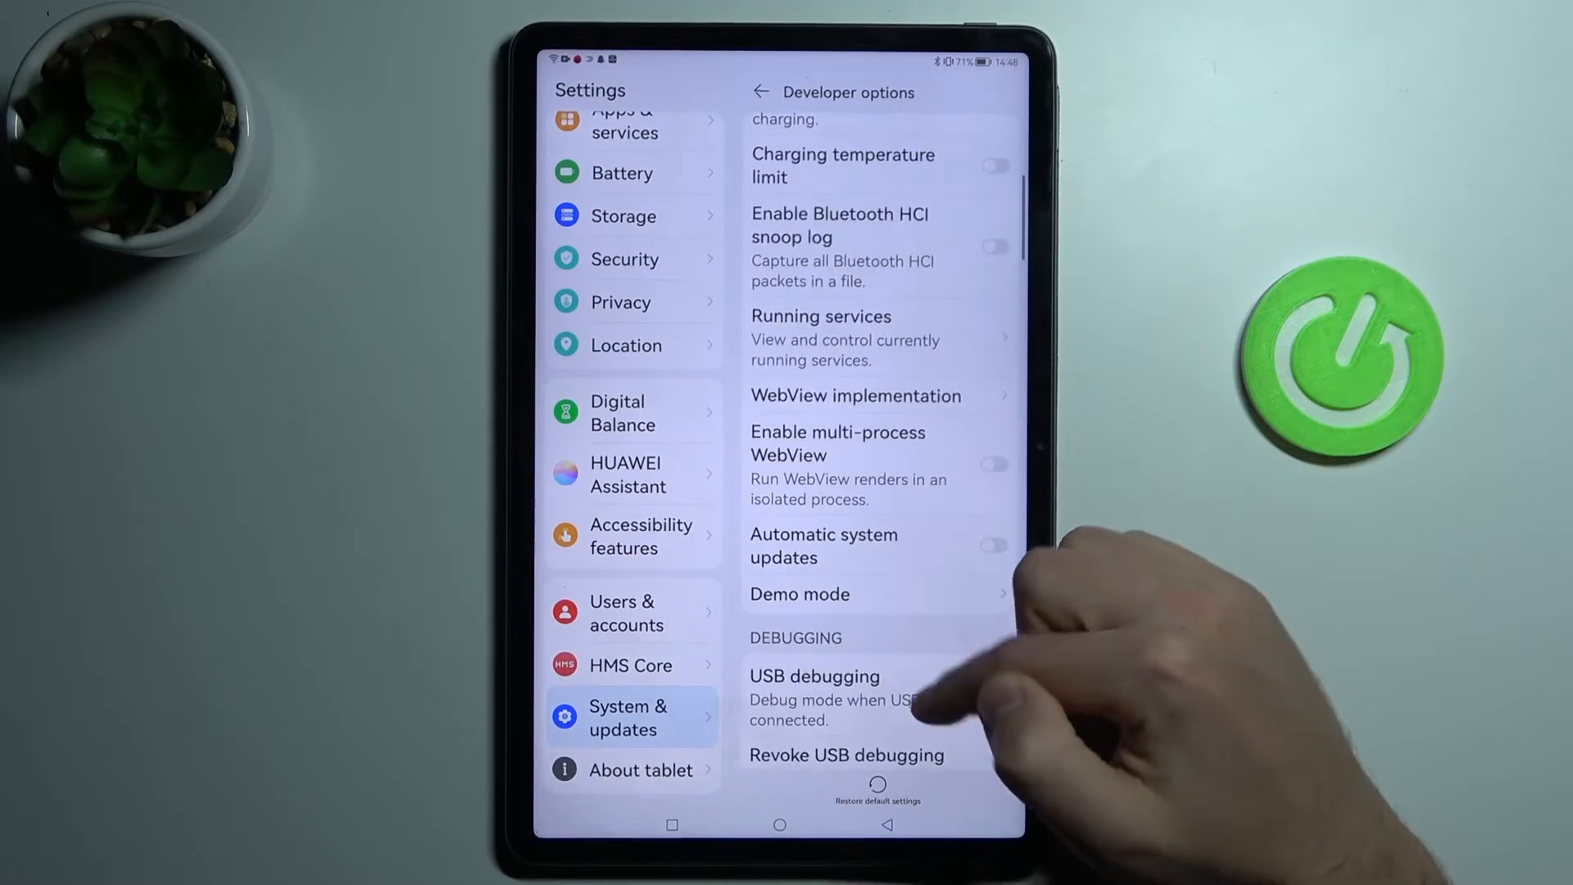
scroll(down, 3)
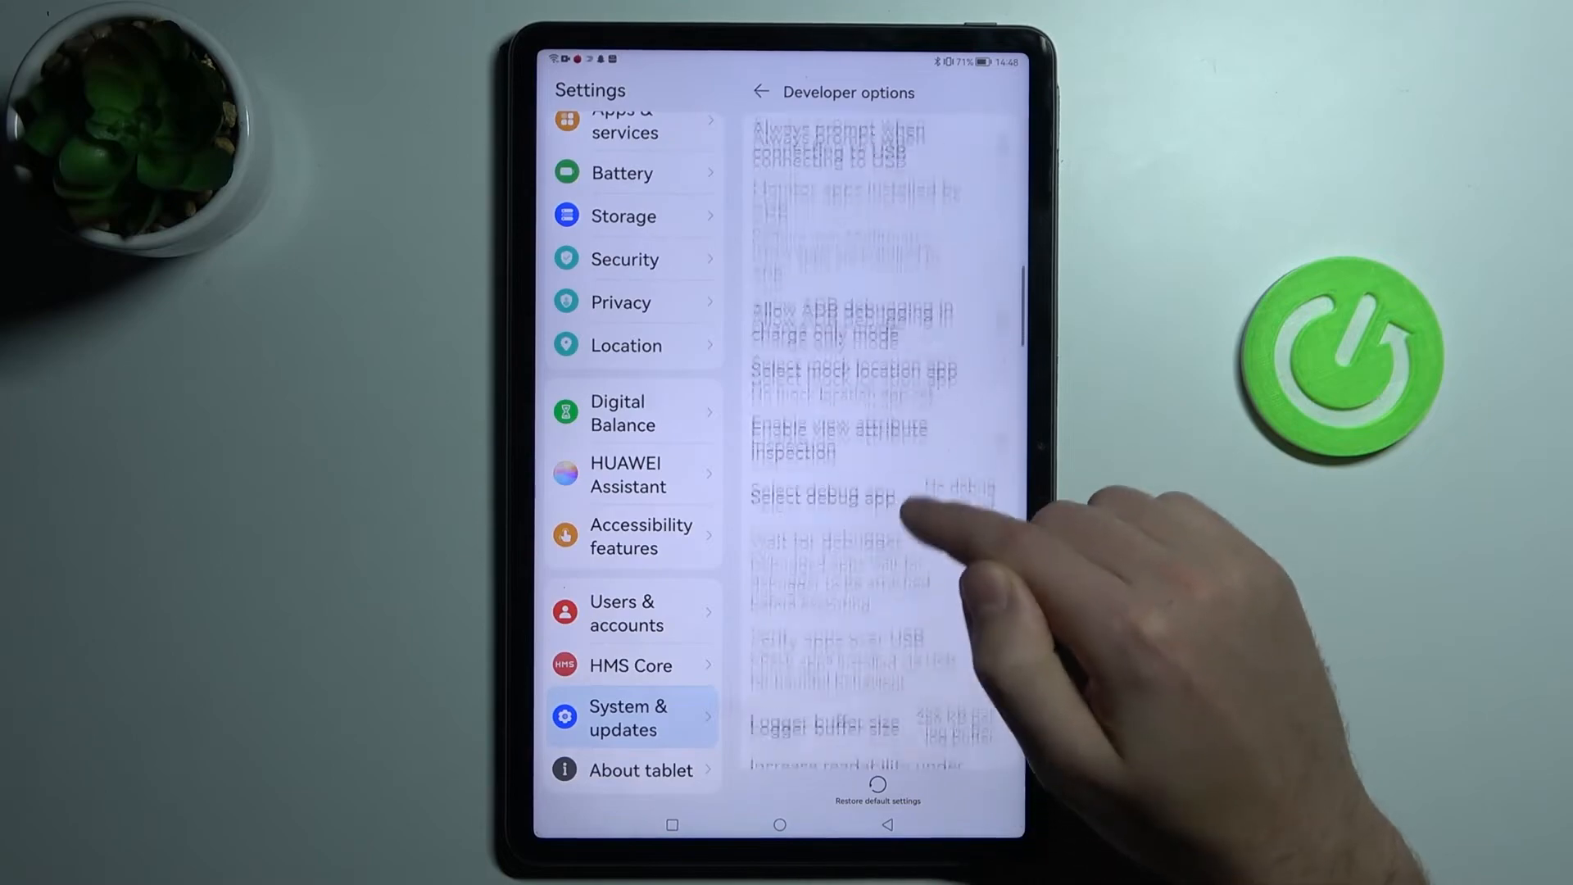
scroll(down, 3)
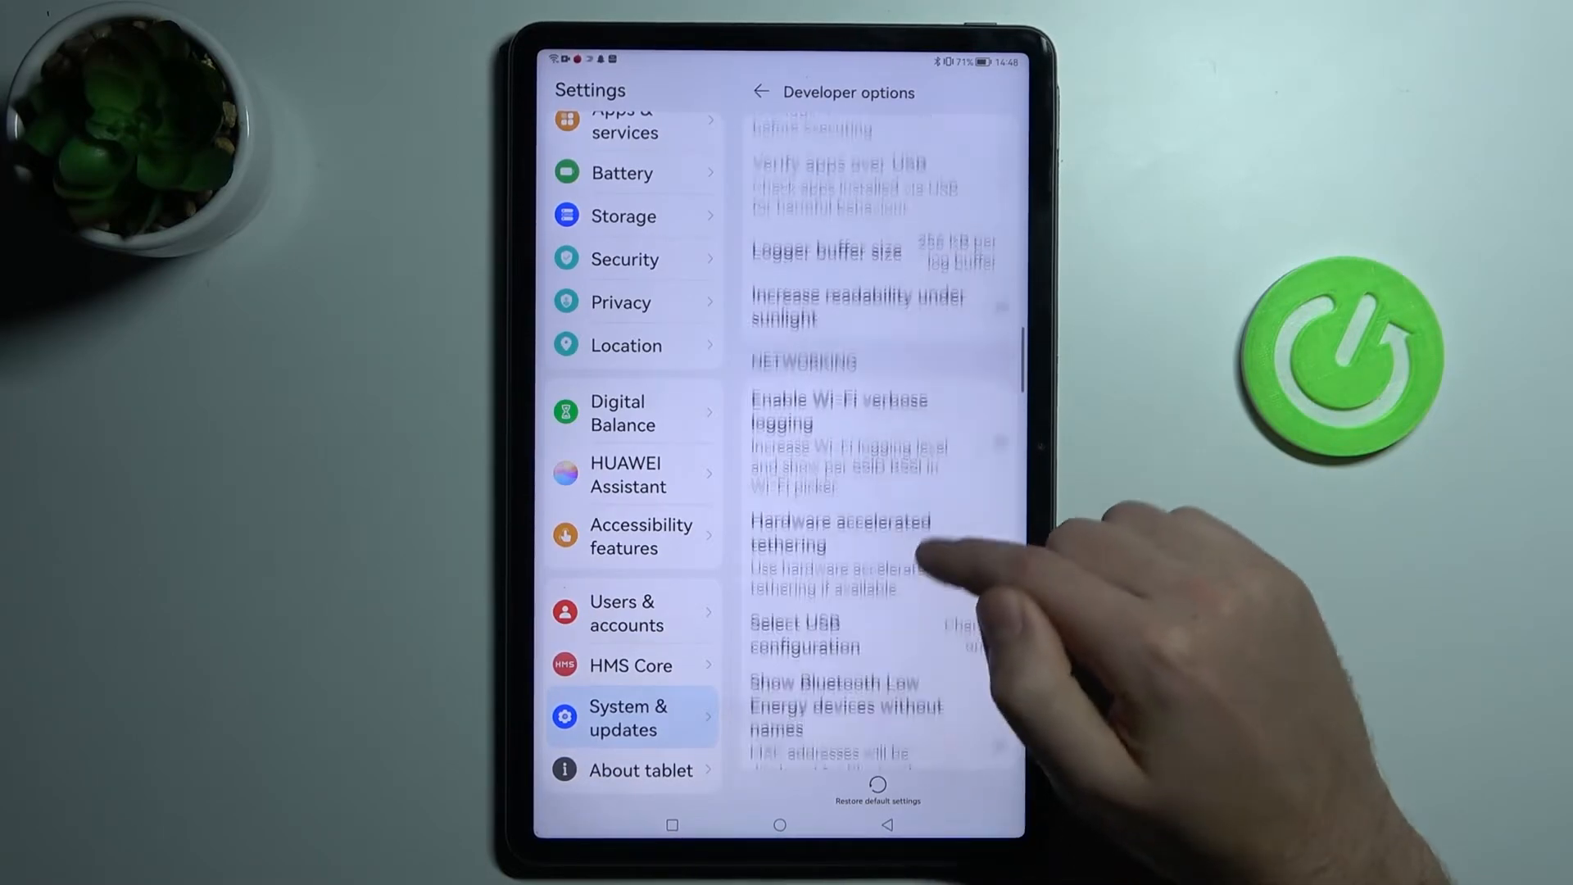
scroll(down, 3)
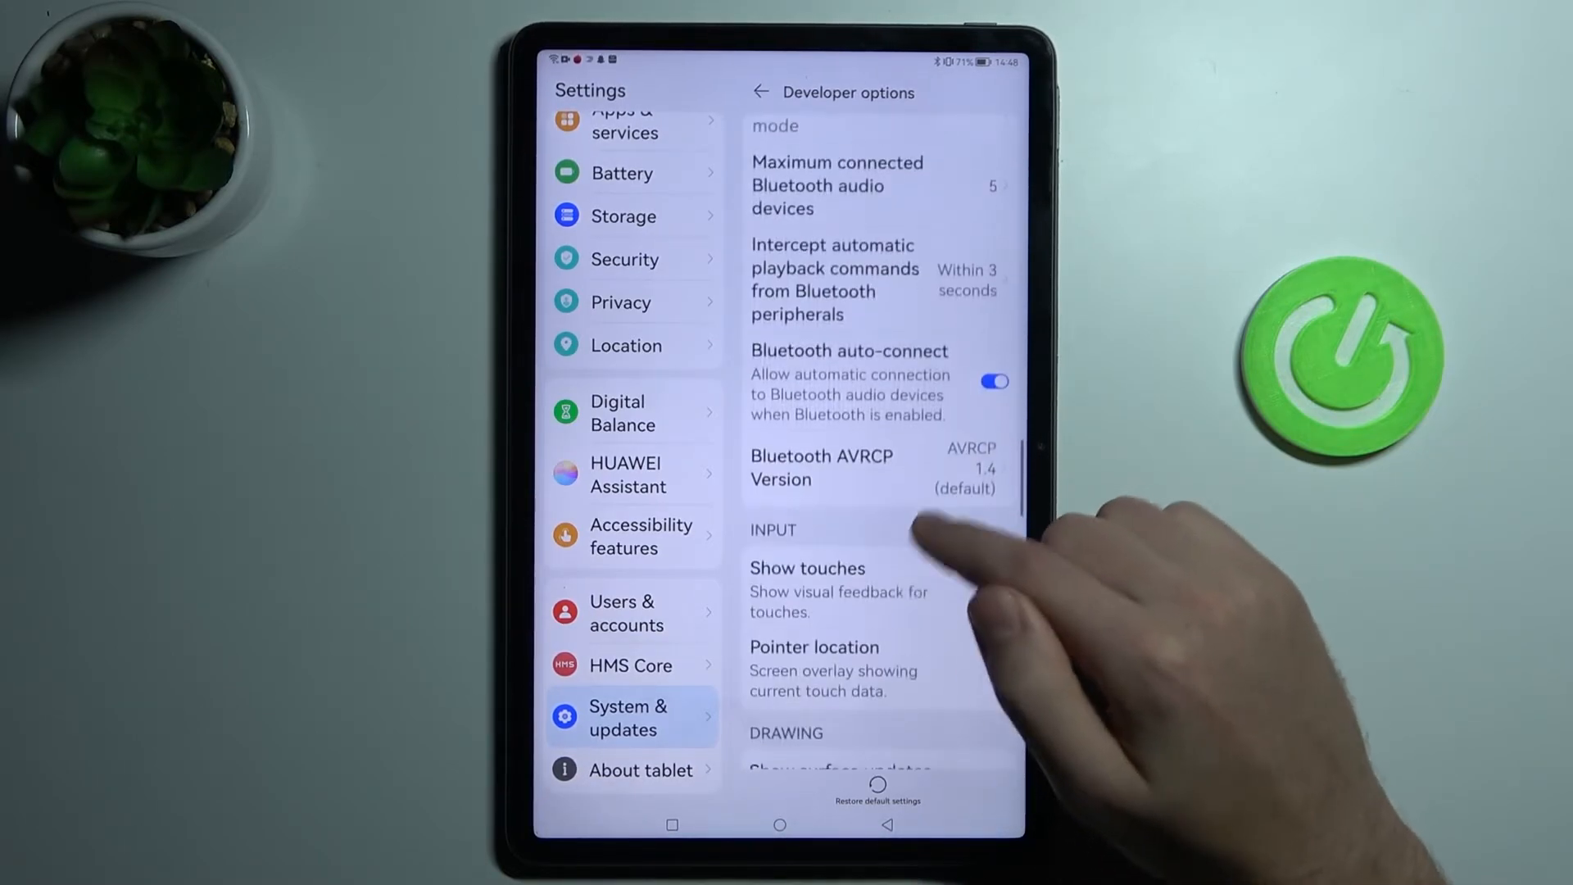
scroll(down, 3)
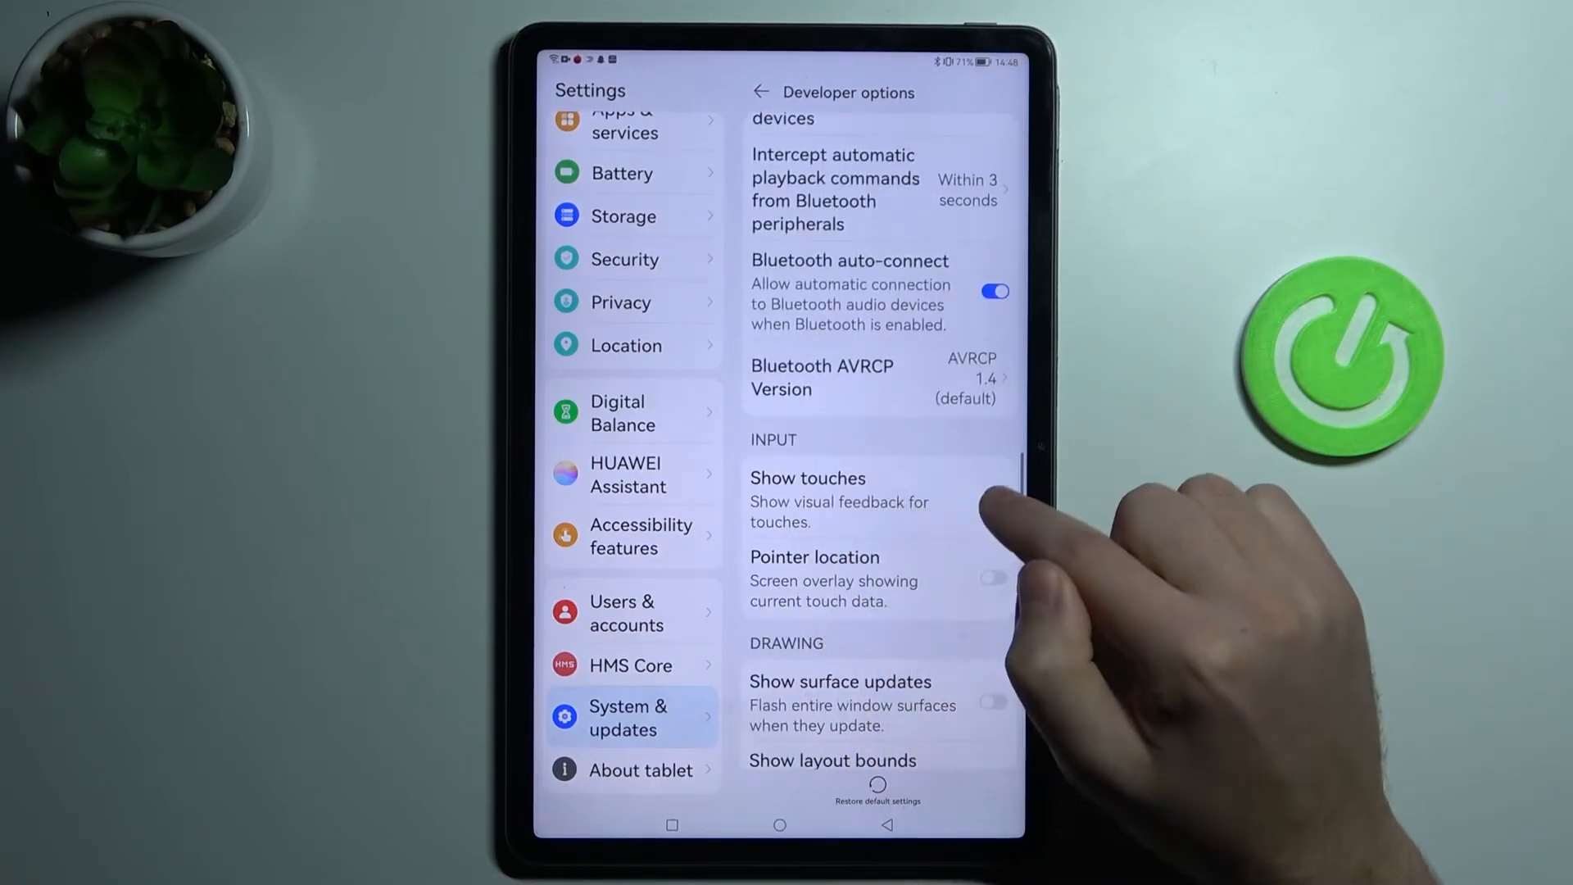
click(993, 498)
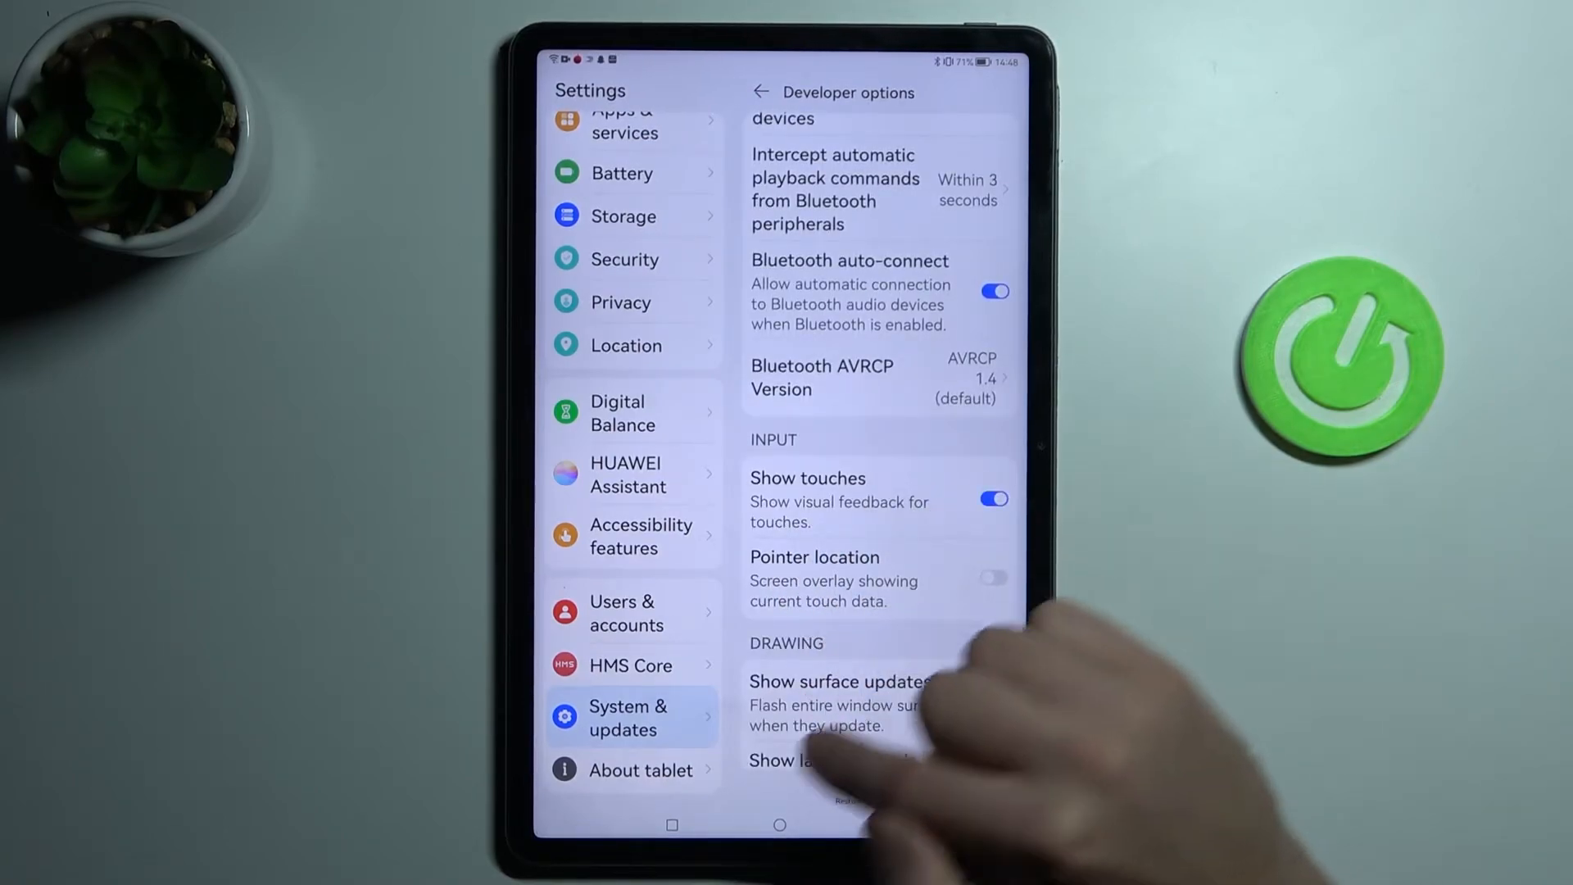
click(780, 824)
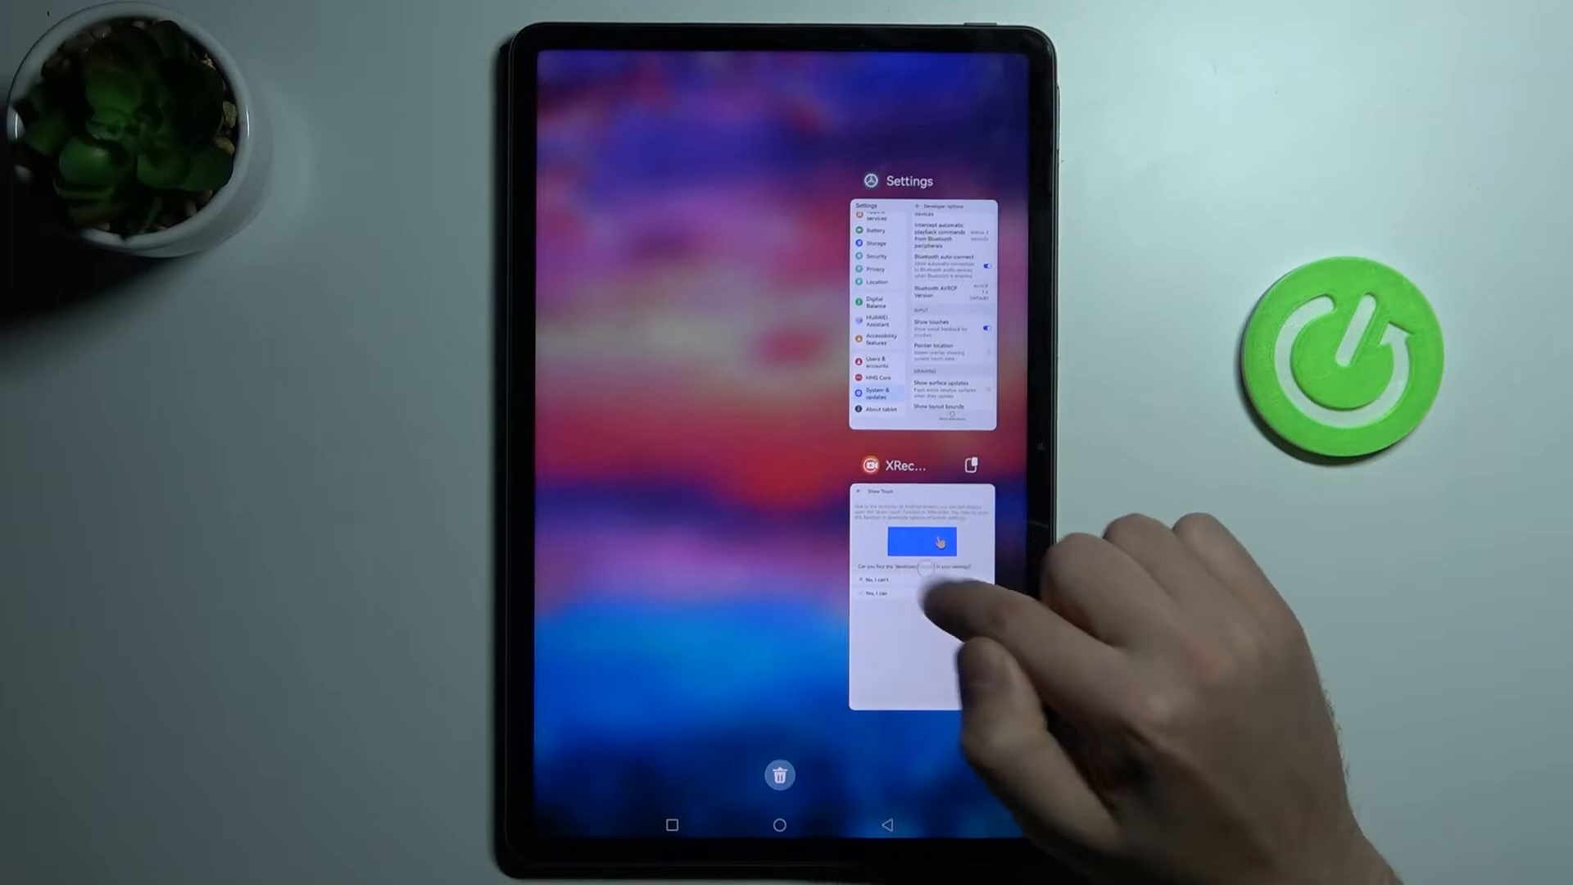